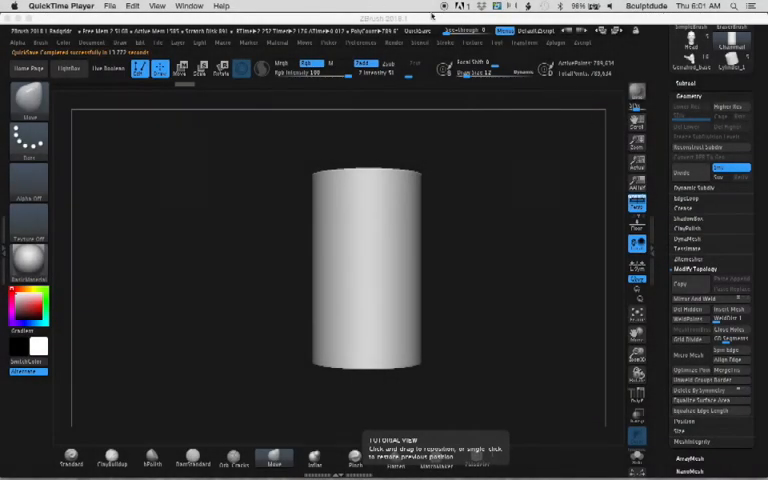
pyautogui.moveTo(508, 240)
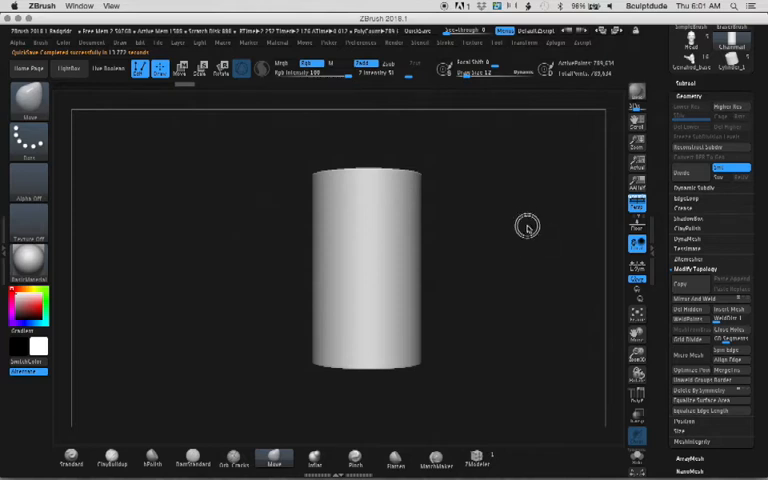
# Orbit the cylinder so it lies on its side for a side view
pyautogui.moveTo(528, 224); pyautogui.dragTo(492, 264)
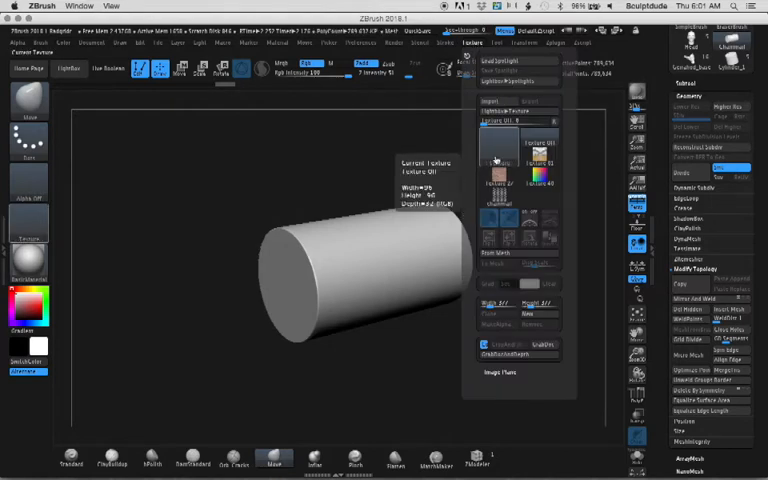
# Choose the chainmail pattern from the texture library as the current texture
pyautogui.click(500, 192)
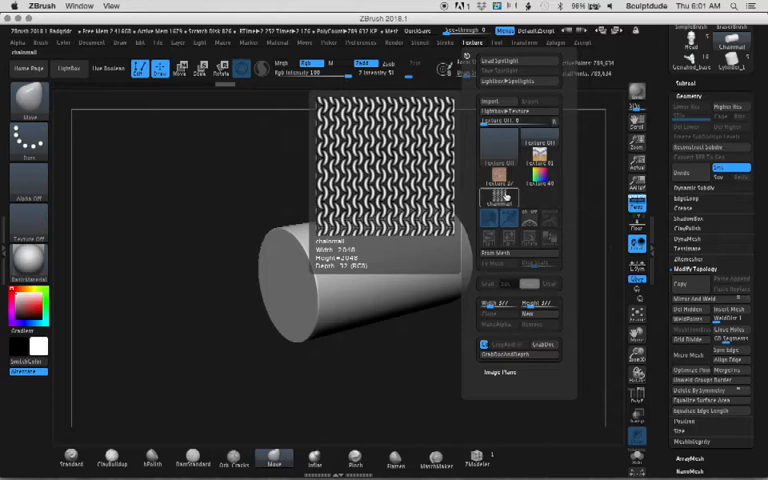
pyautogui.moveTo(504, 196)
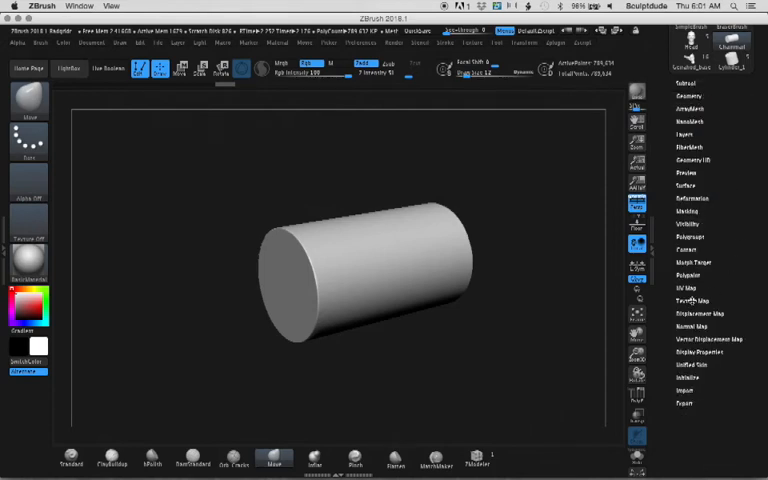
# Assign UV coordinates via Tool > UV Map so the chainmail texture wraps the cylinder
pyautogui.click(688, 288)
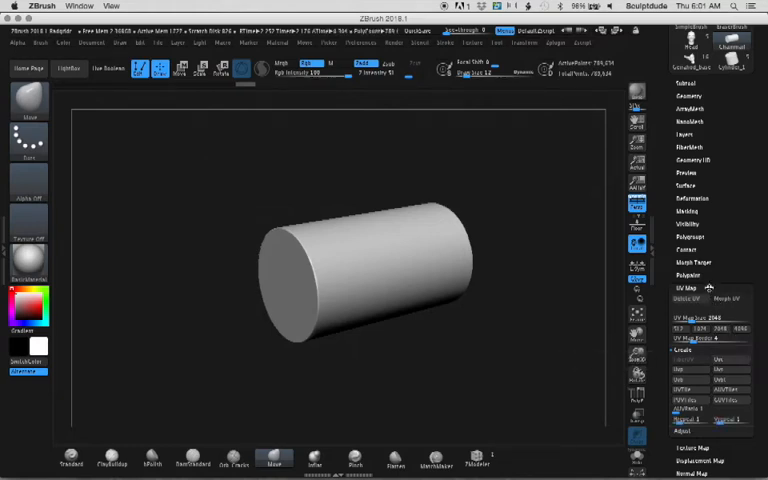
pyautogui.click(696, 300)
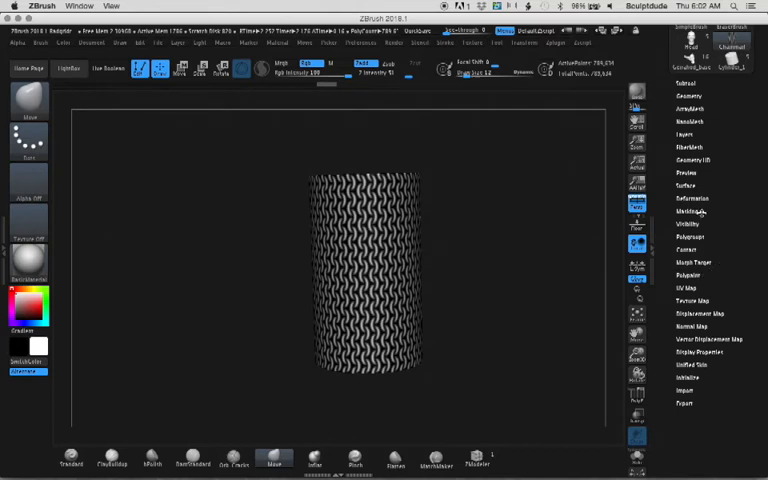
# Apply Mask by Intensity so the chainmail brightness masks the cylinder surface
pyautogui.click(690, 212)
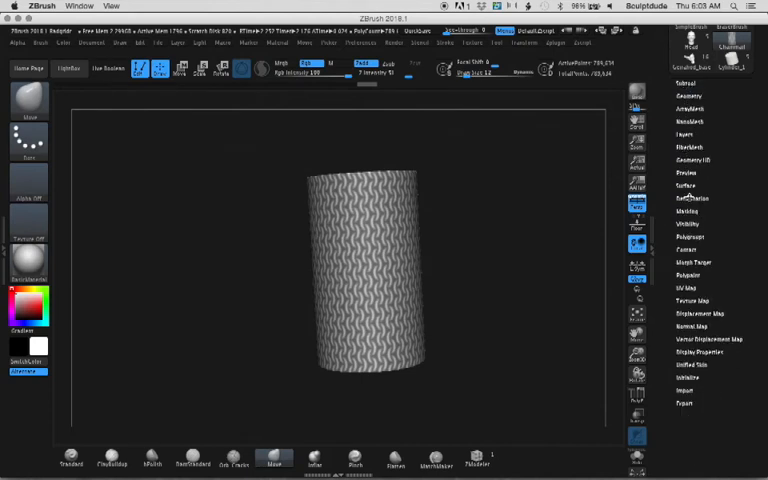
pyautogui.click(692, 198)
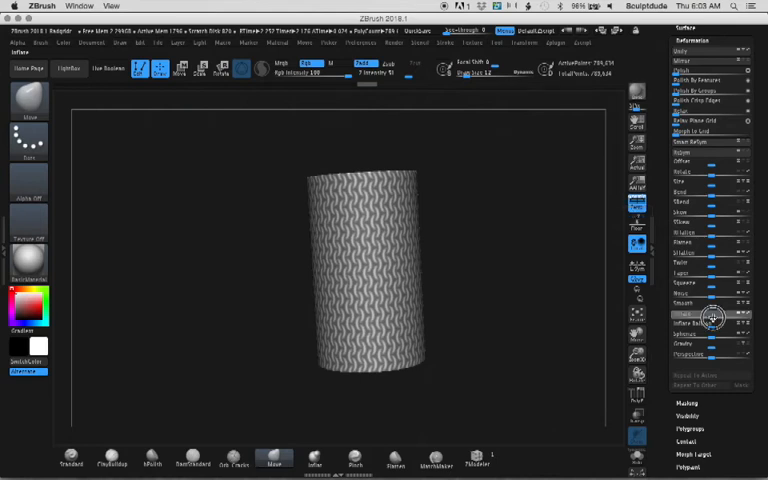
# Raise the Inflate slider twice to push the unmasked chainmail links into relief
pyautogui.moveTo(700, 318); pyautogui.dragTo(720, 318)
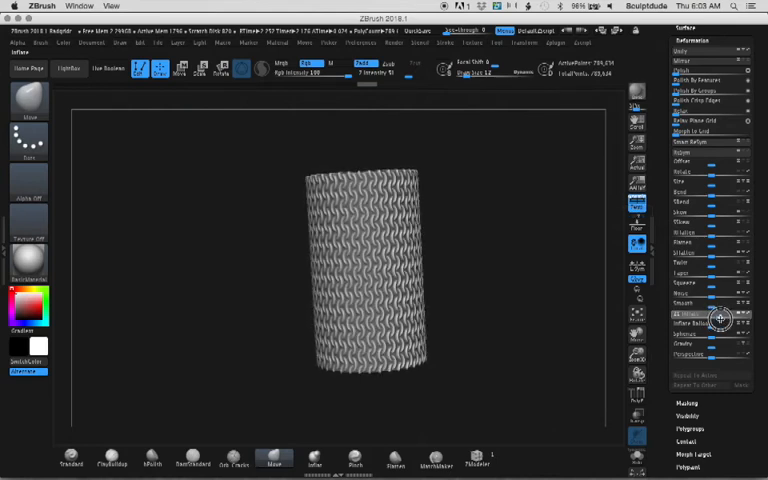
pyautogui.moveTo(700, 318); pyautogui.dragTo(730, 318)
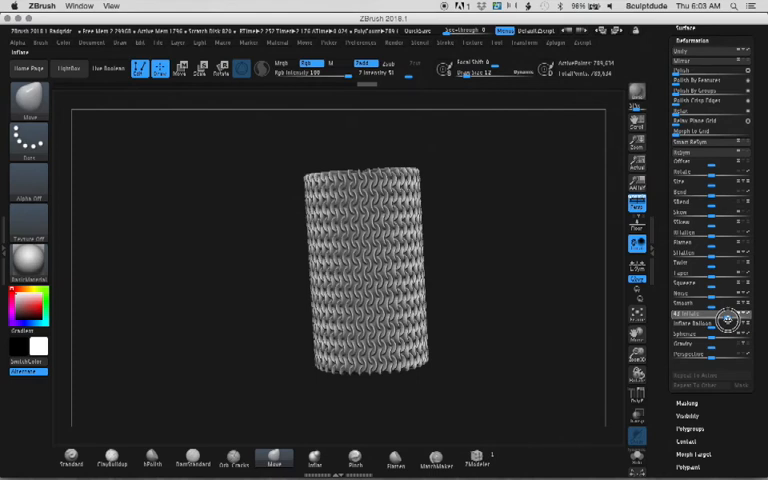